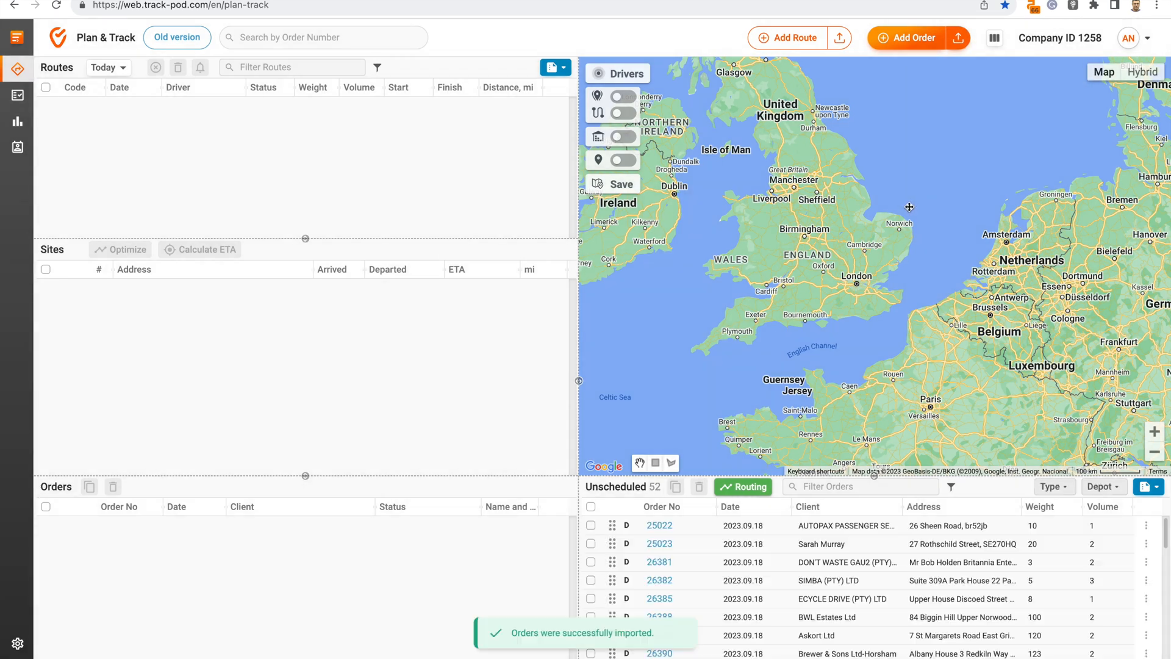
{"action": "mouse_move", "coordinate": [799, 170]}
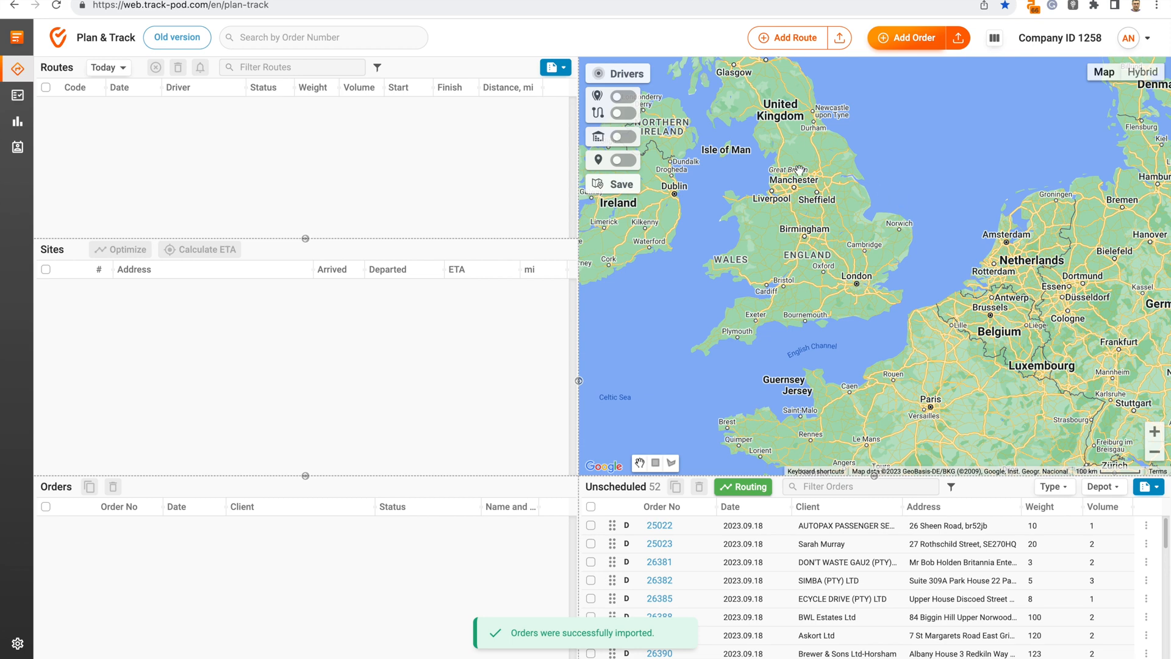
Show all unscheduled orders as clusters on the map and zoom into southern England.
{"action": "left_click", "coordinate": [619, 159]}
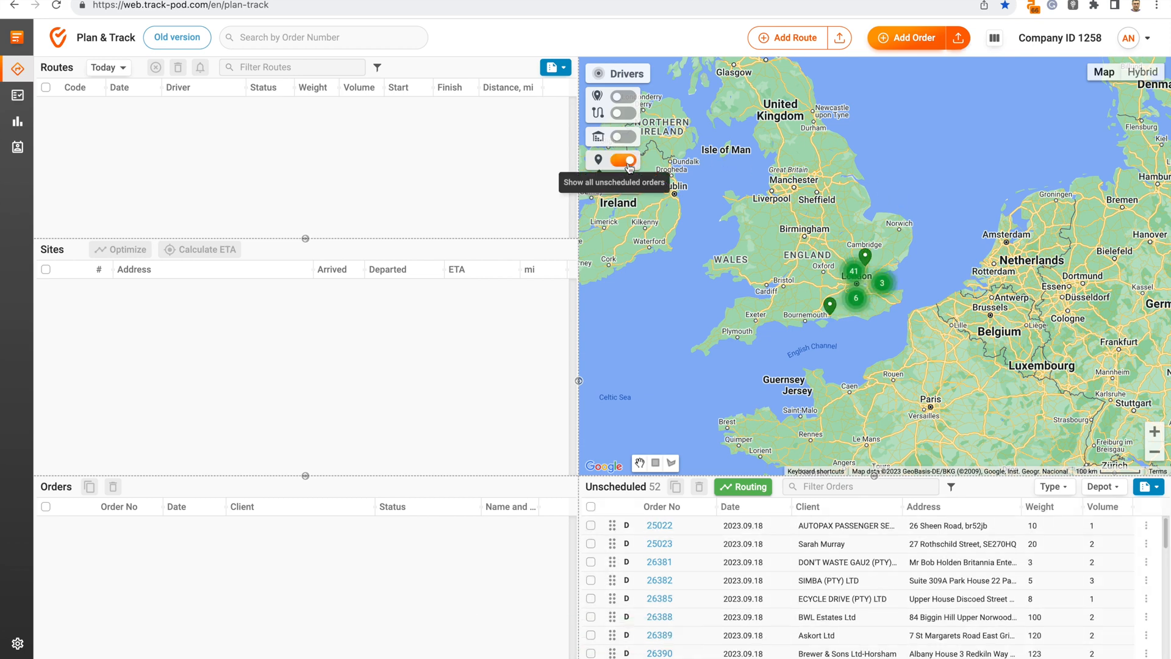
{"action": "left_click", "coordinate": [621, 160]}
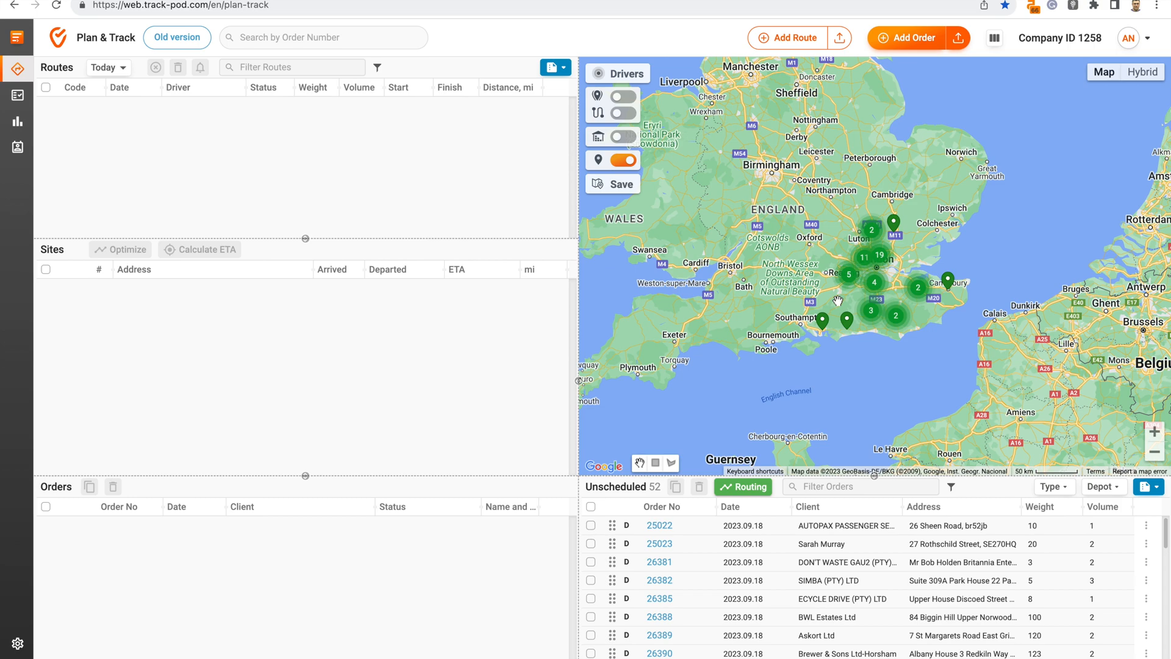
Create route R138902 from depot 7 Hazel Drive Send with vehicle Truck 1 and save it.
{"action": "left_click", "coordinate": [789, 37]}
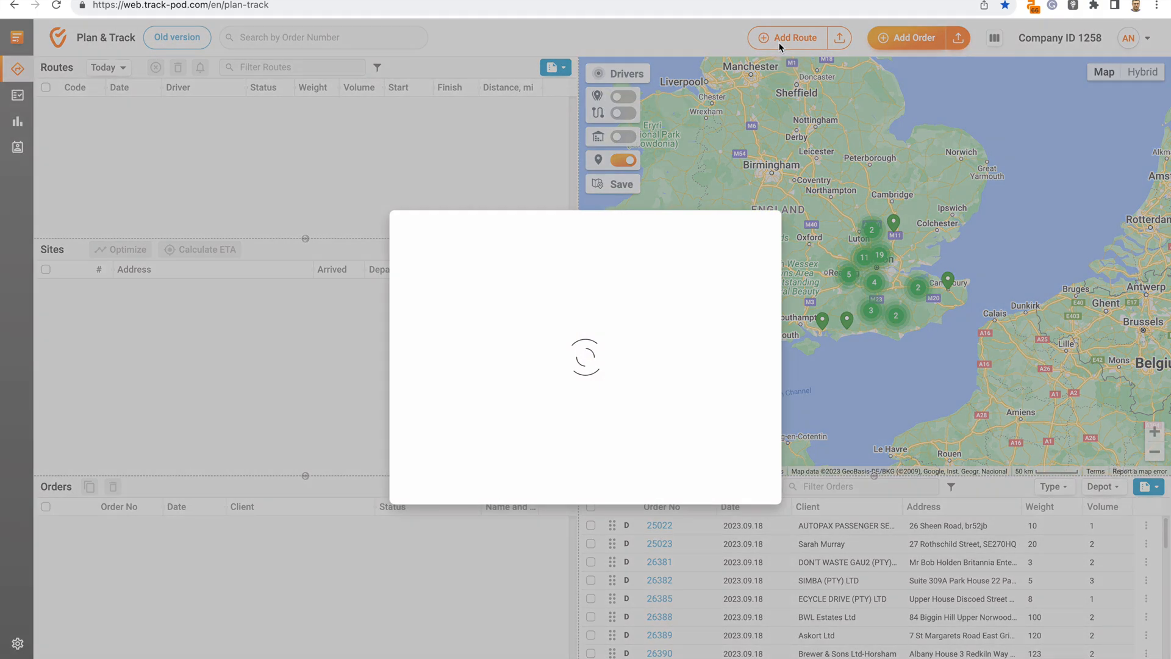
{"action": "left_click", "coordinate": [585, 351]}
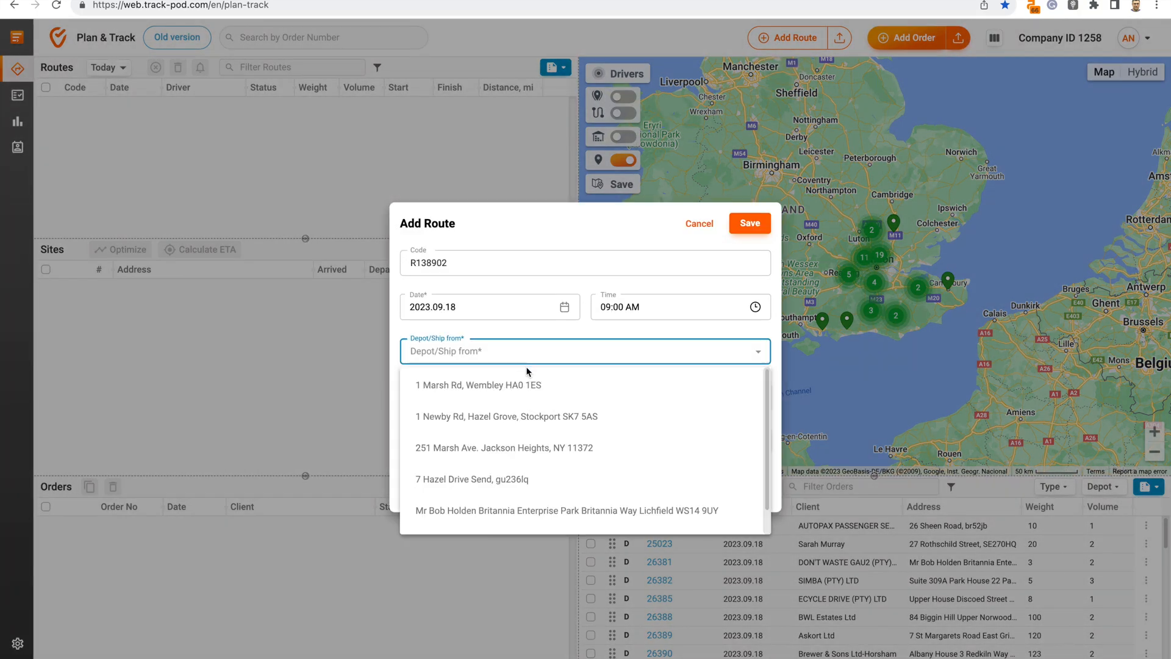
{"action": "mouse_move", "coordinate": [523, 416]}
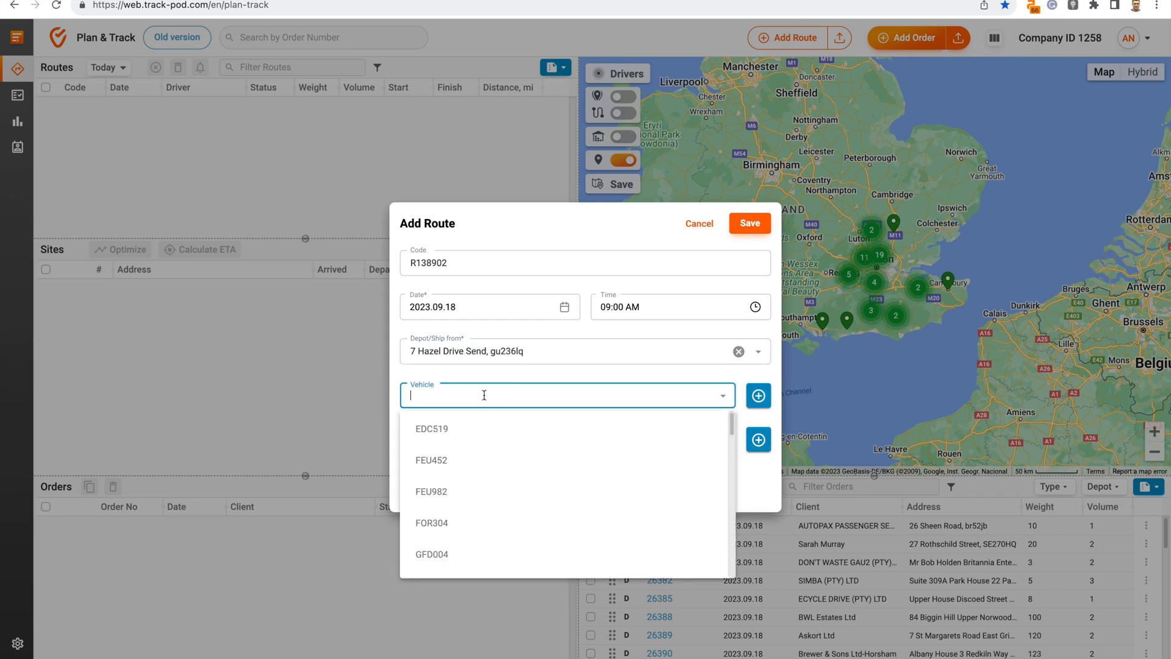
{"action": "type", "text": "truck 1"}
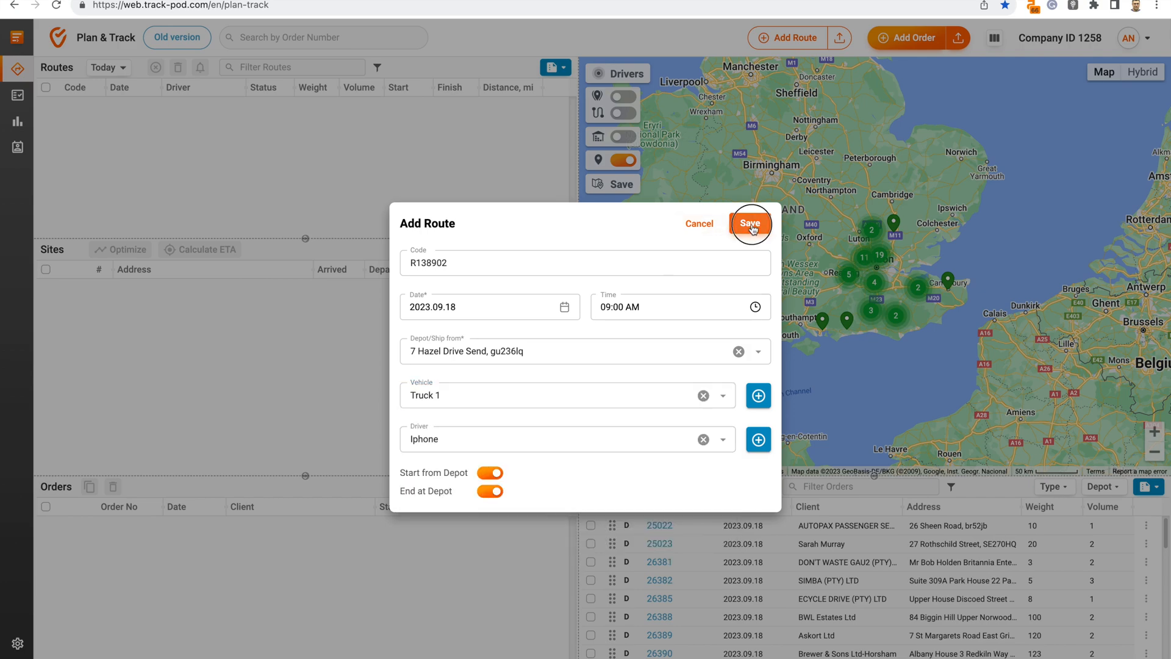
{"action": "left_click", "coordinate": [751, 223]}
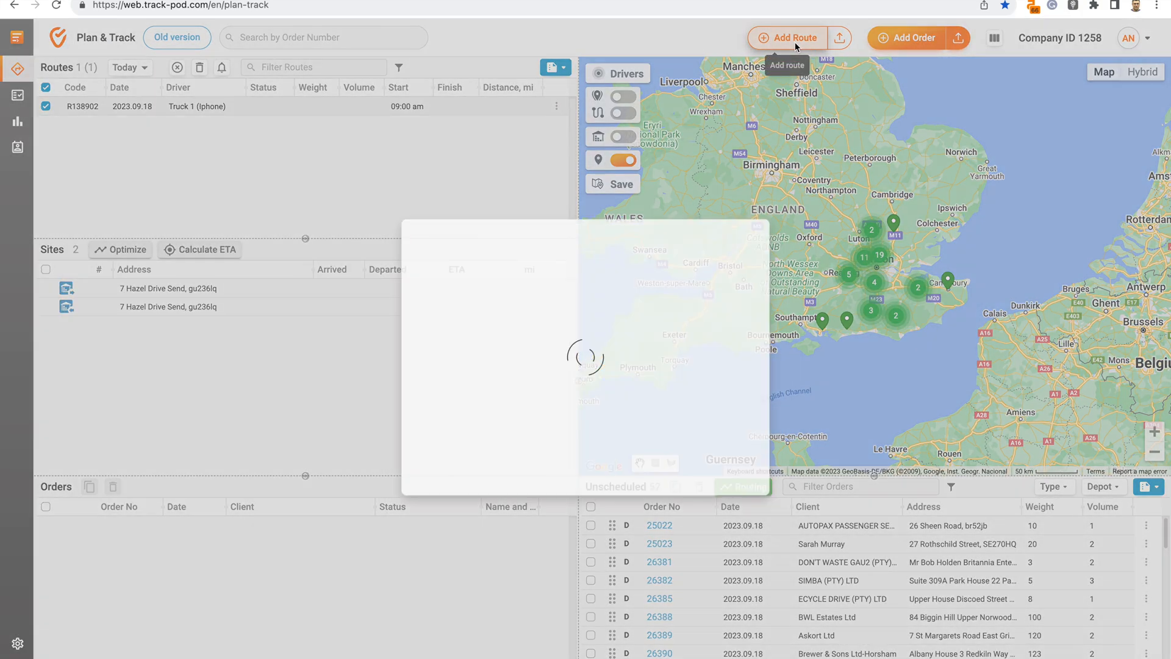
Create route R138903 from depot 7 Hazel Drive Send with vehicle Truck 2.
{"action": "left_click", "coordinate": [584, 351]}
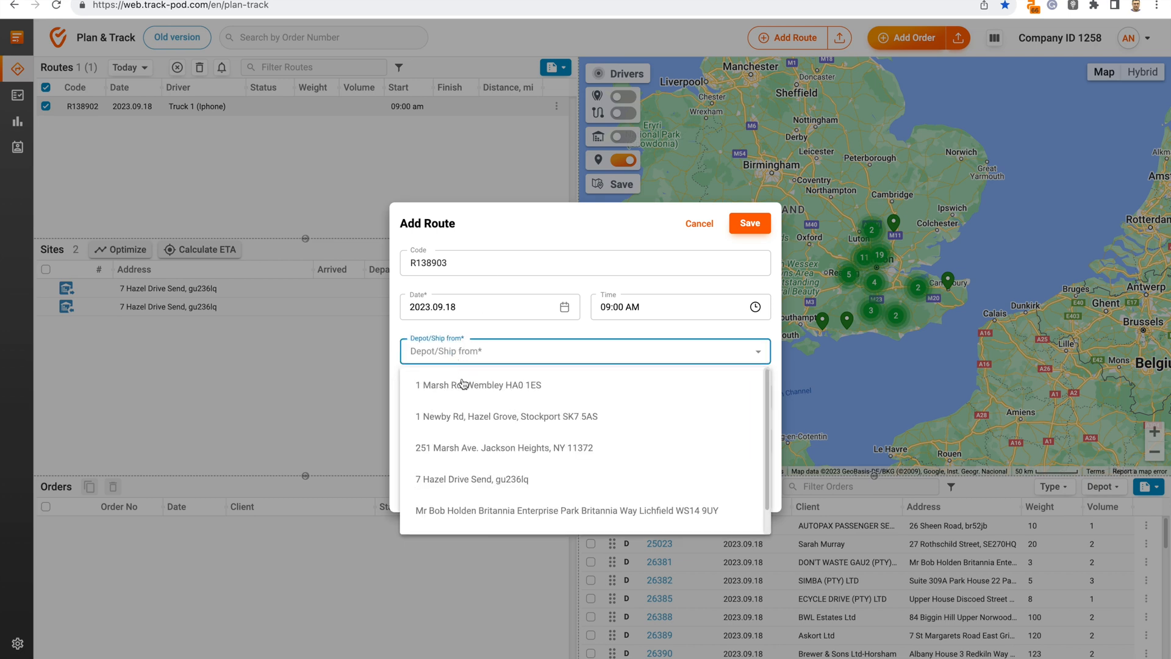
{"action": "left_click", "coordinate": [471, 478]}
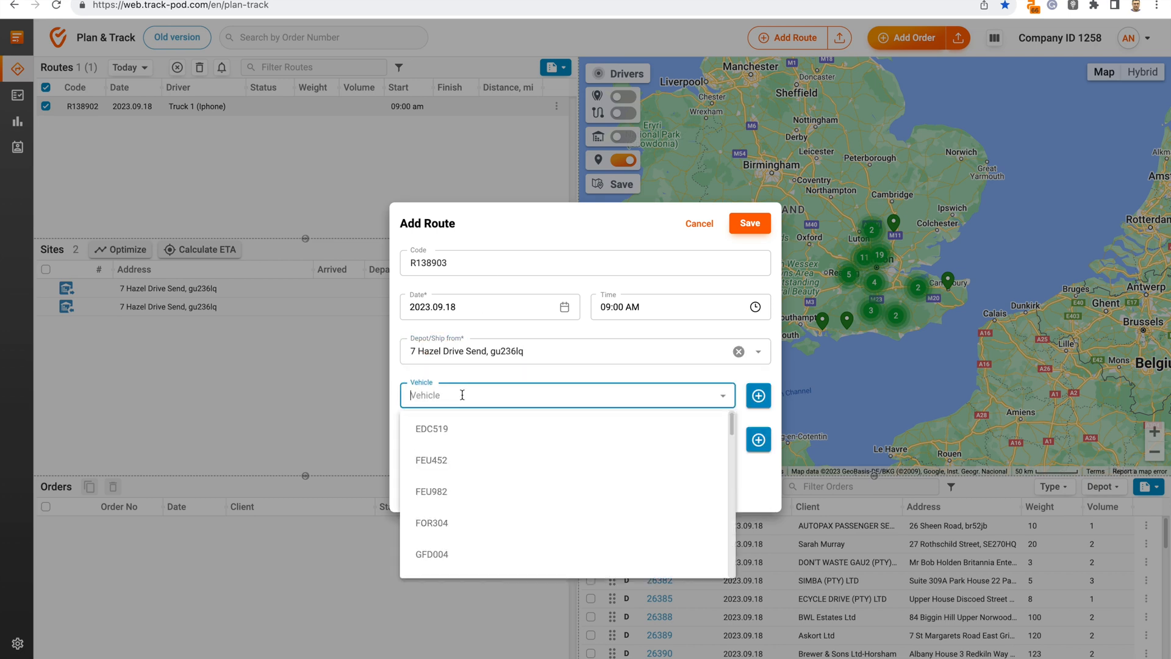
{"action": "type", "text": "truck 2"}
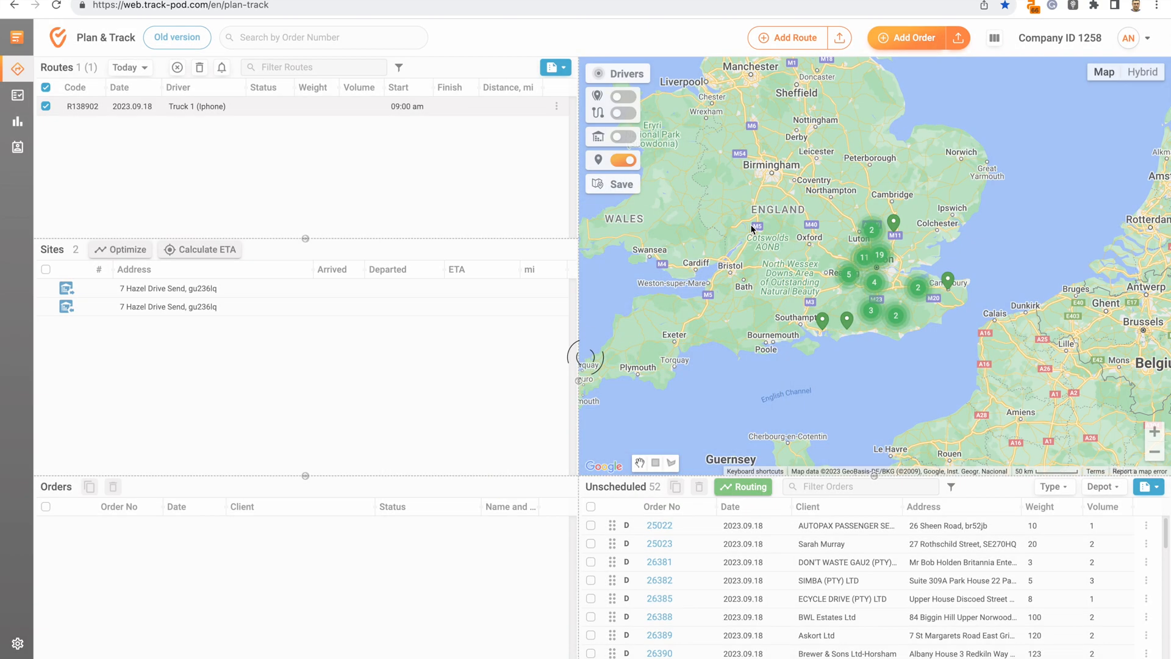
{"action": "left_click", "coordinate": [787, 37]}
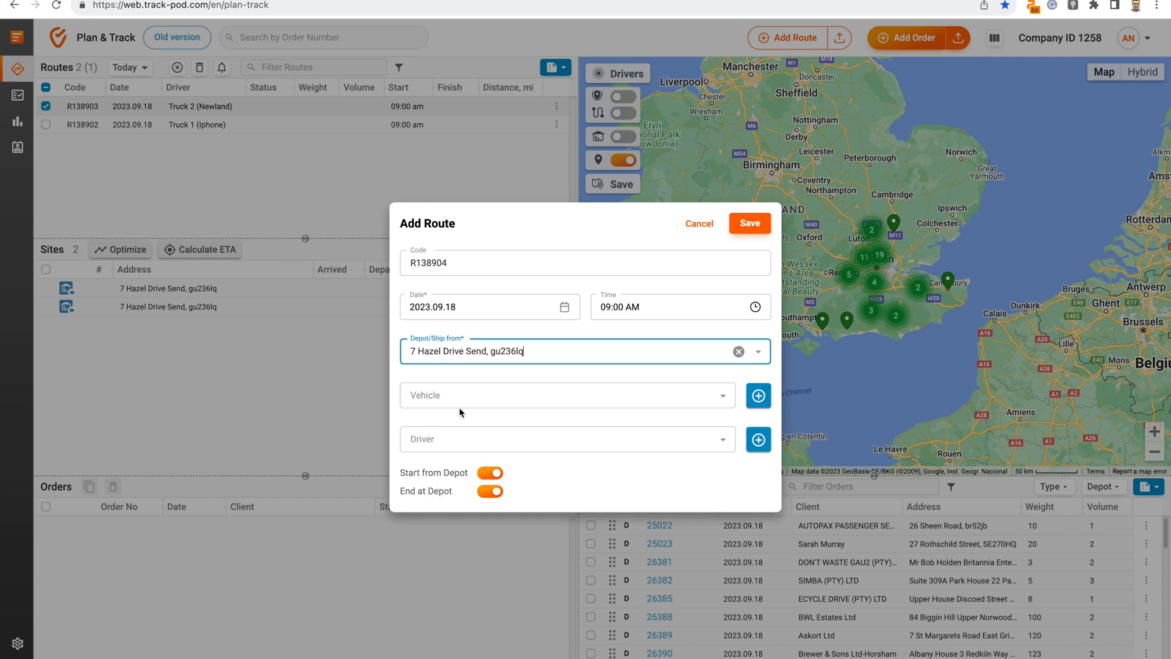
{"action": "type", "text": "truack 3"}
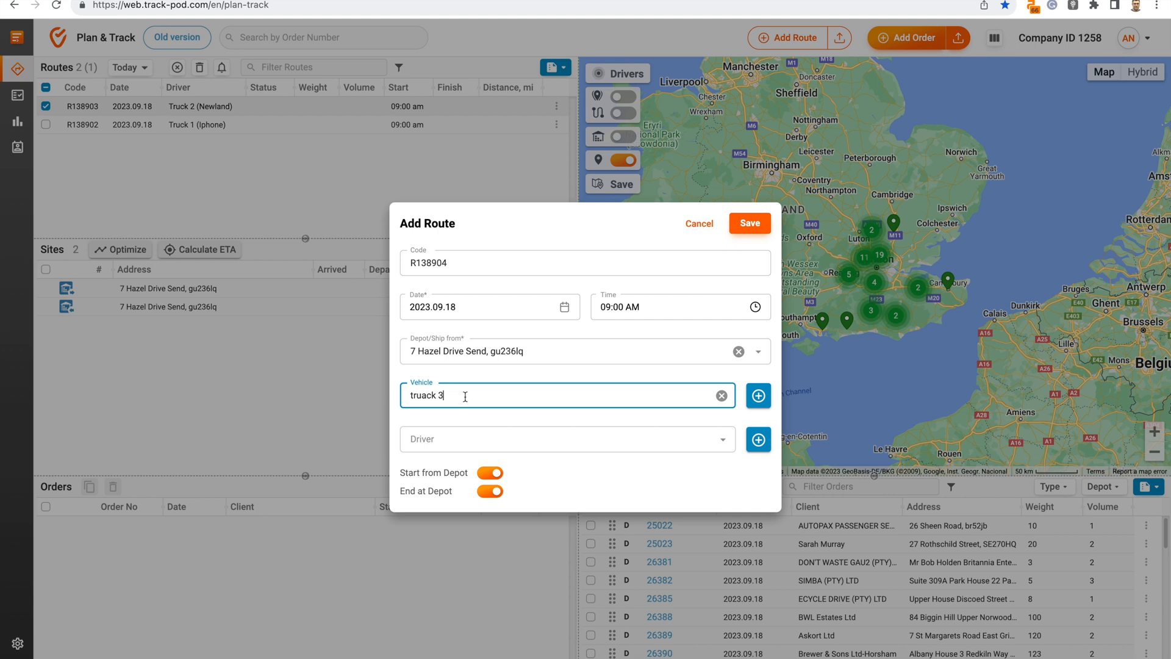
{"action": "type", "text": "tru"}
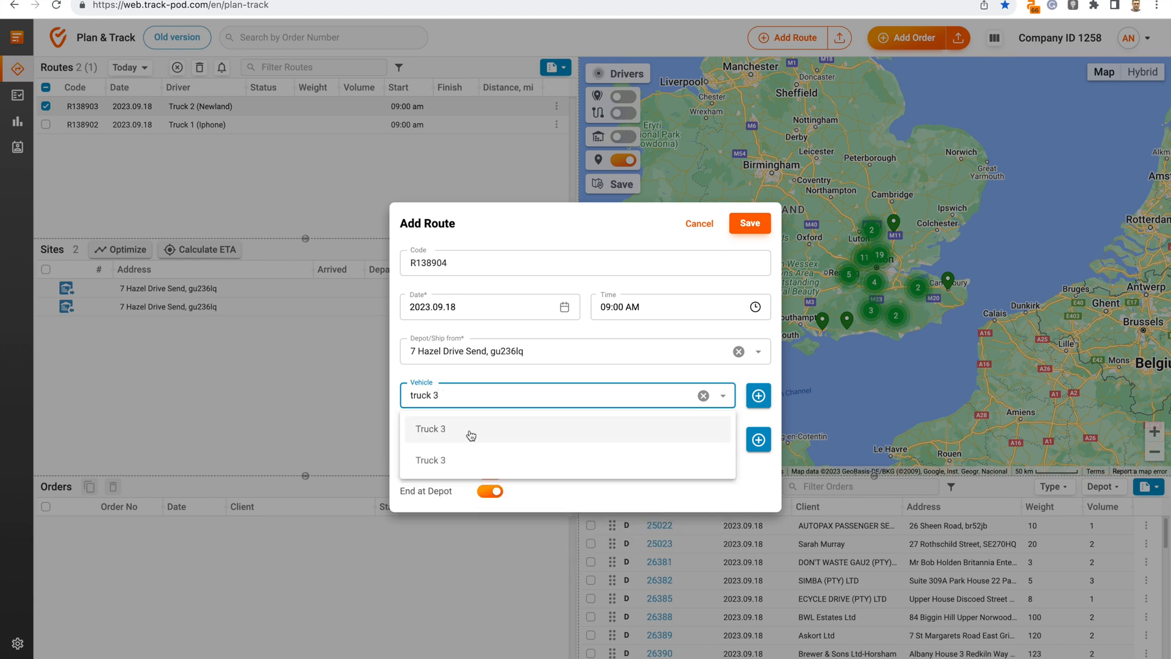
{"action": "left_click", "coordinate": [749, 222]}
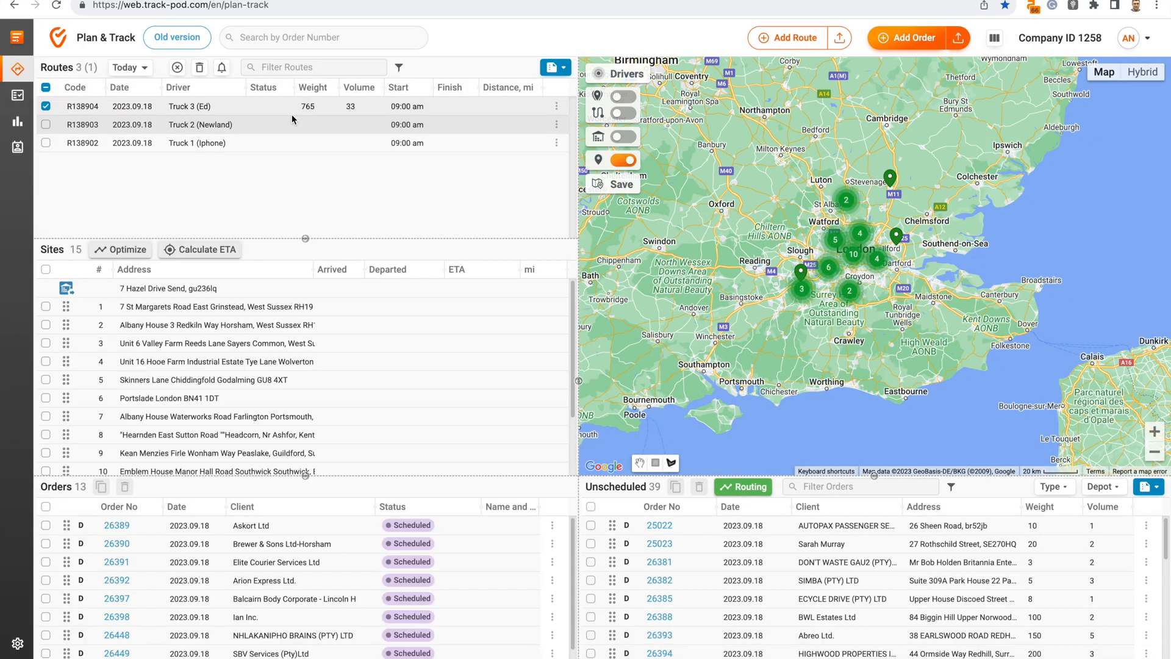
Assign a lassoed group of unscheduled orders to Truck 3's route R138904.
{"action": "scroll", "scroll_direction": "down", "scroll_amount": 3}
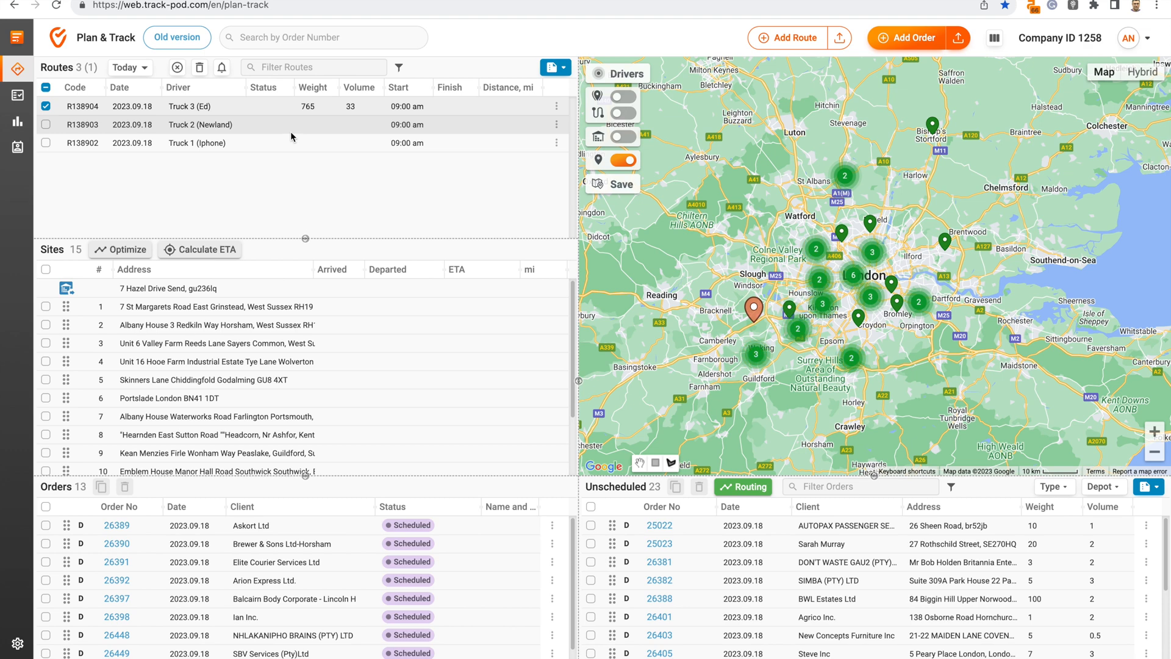
Lasso a group of map orders into Truck 2's route R138903, giving it 16 orders.
{"action": "left_click", "coordinate": [45, 125]}
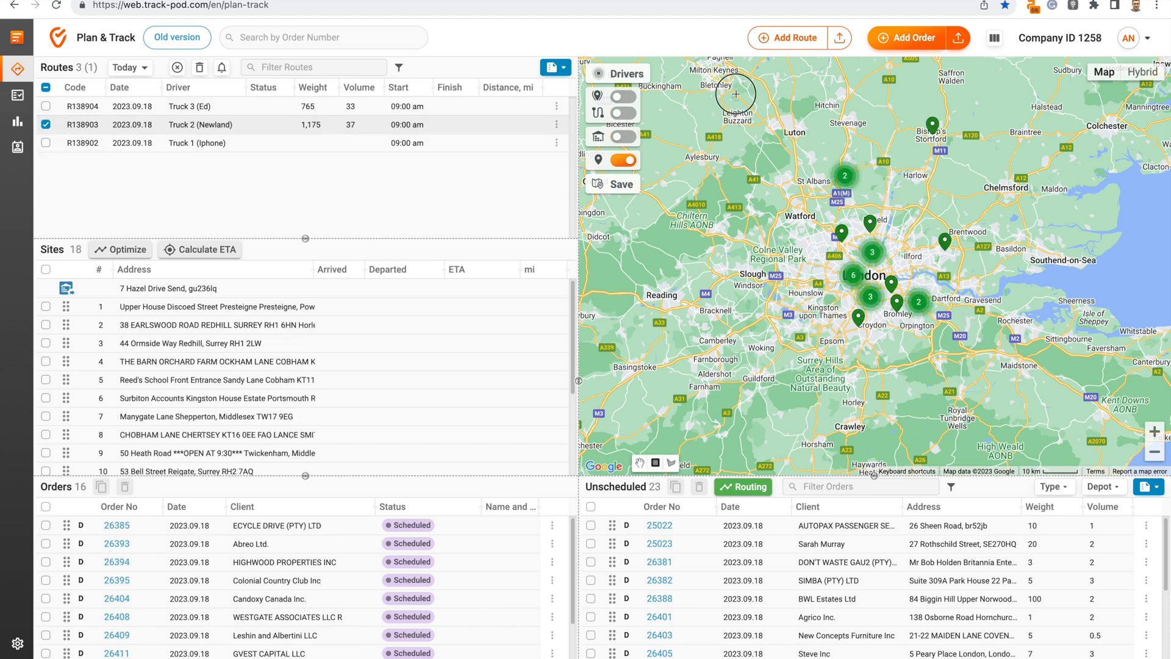
{"action": "left_click_drag", "start_coordinate": [735, 95], "coordinate": [993, 394]}
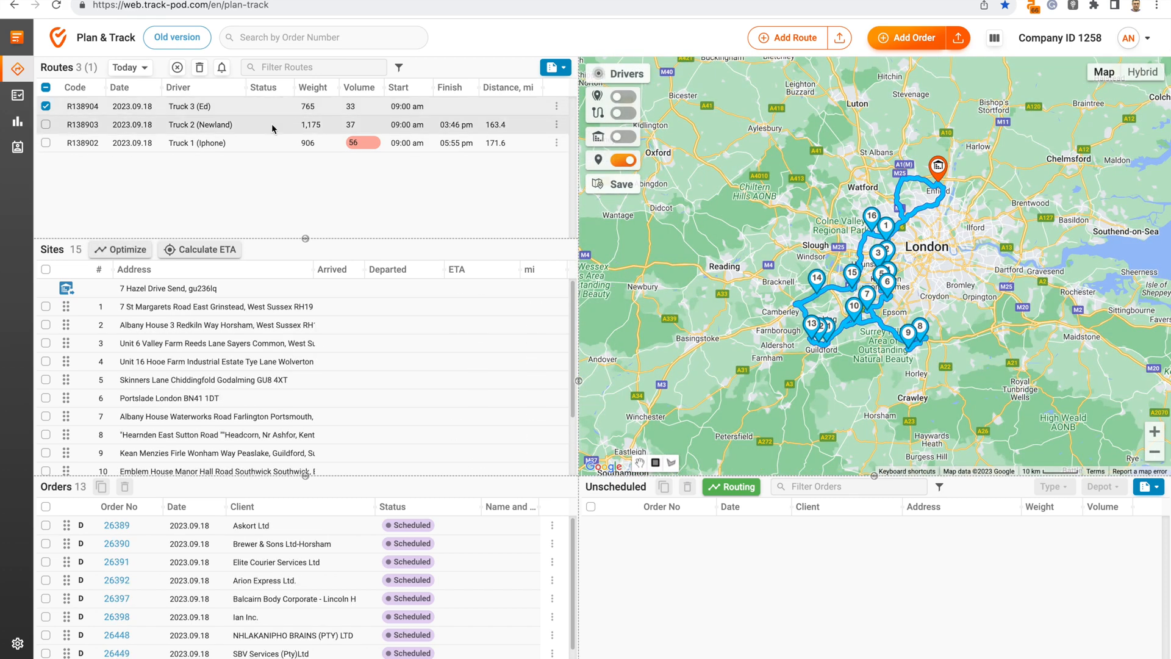
Optimize Truck 3's route R138904 to finish at 07:00 pm after 381.9 miles.
{"action": "left_click", "coordinate": [119, 249]}
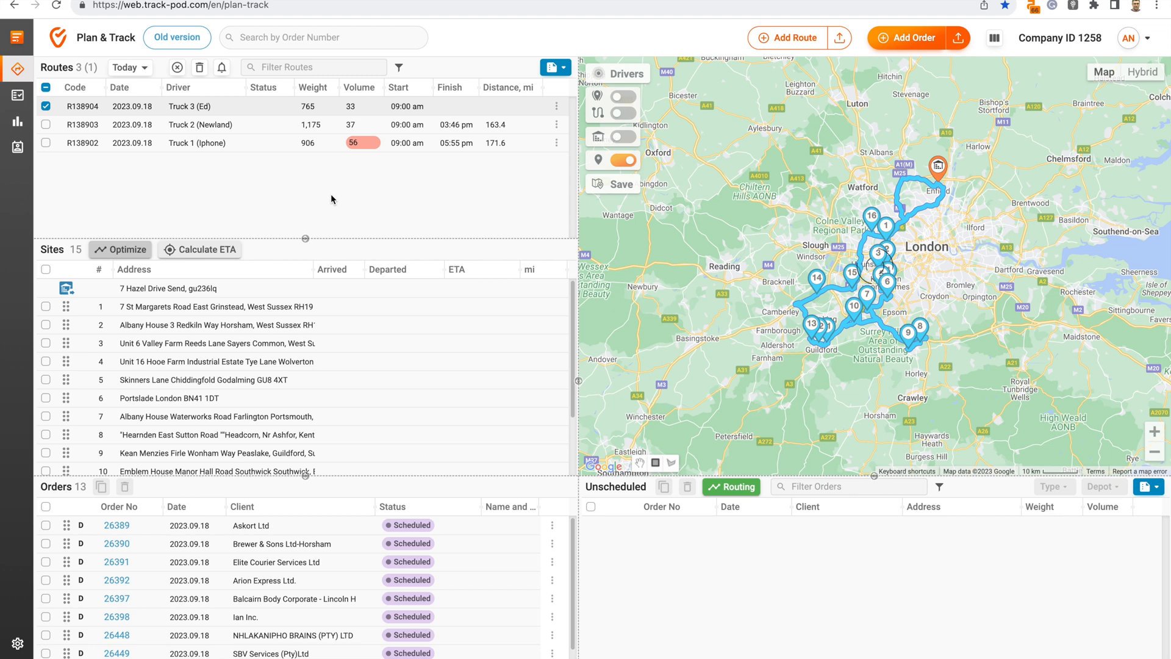
{"action": "left_click", "coordinate": [119, 248]}
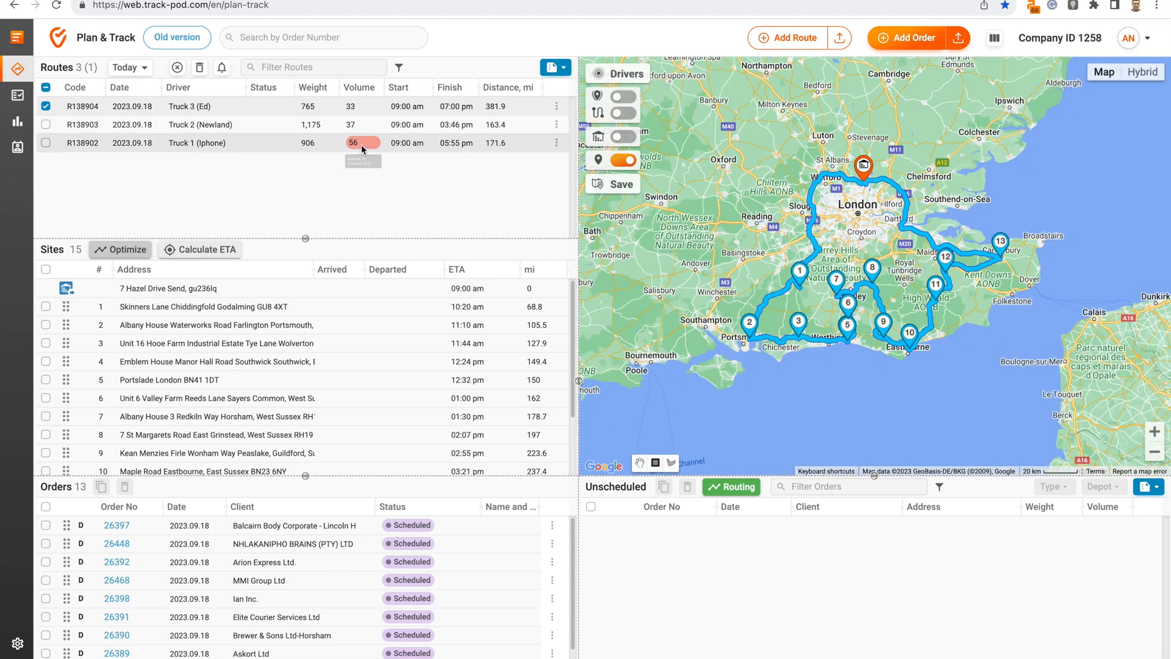
{"action": "mouse_move", "coordinate": [363, 143]}
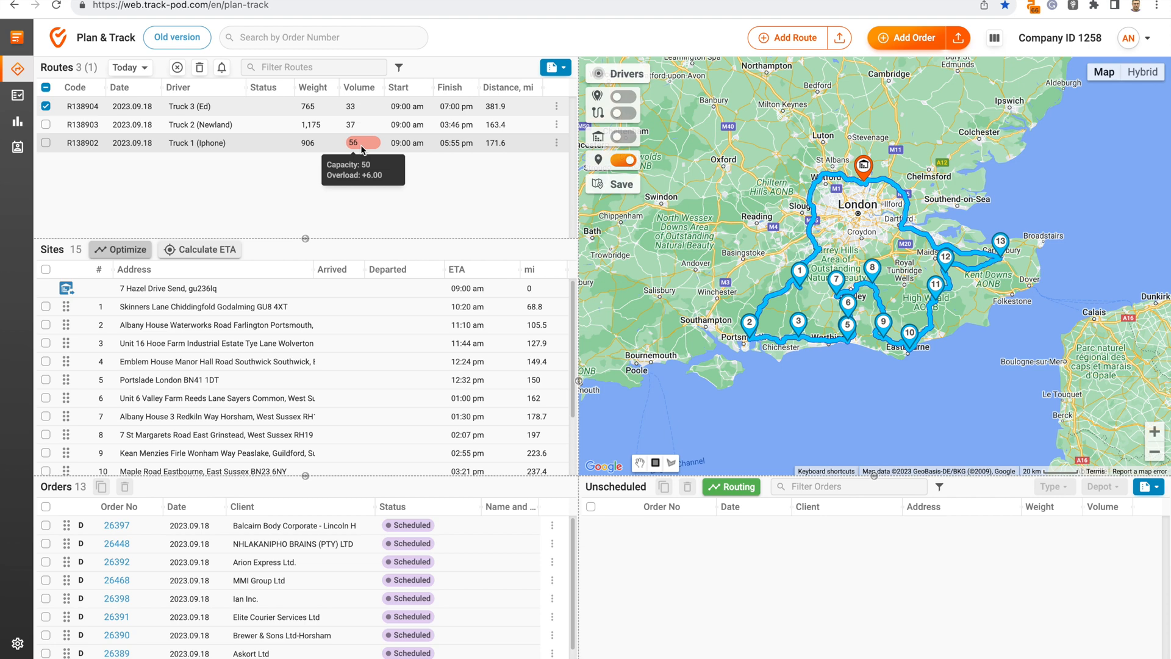
{"action": "mouse_move", "coordinate": [624, 112]}
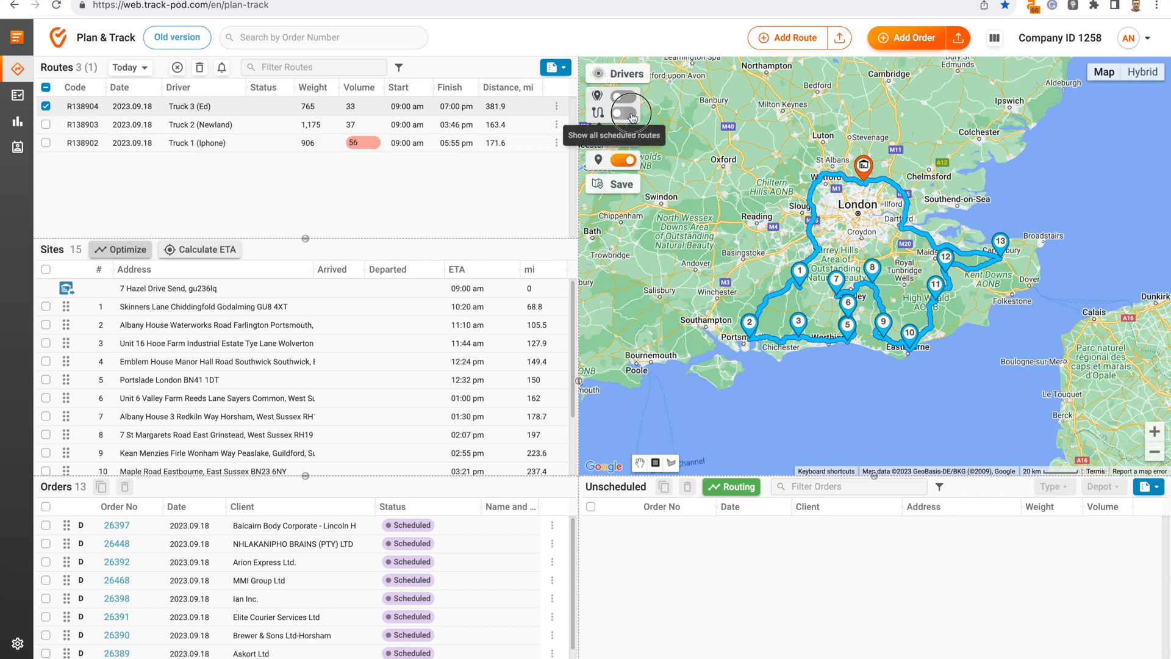
Draw all three scheduled routes together on the map, each in its own color.
{"action": "left_click", "coordinate": [624, 112]}
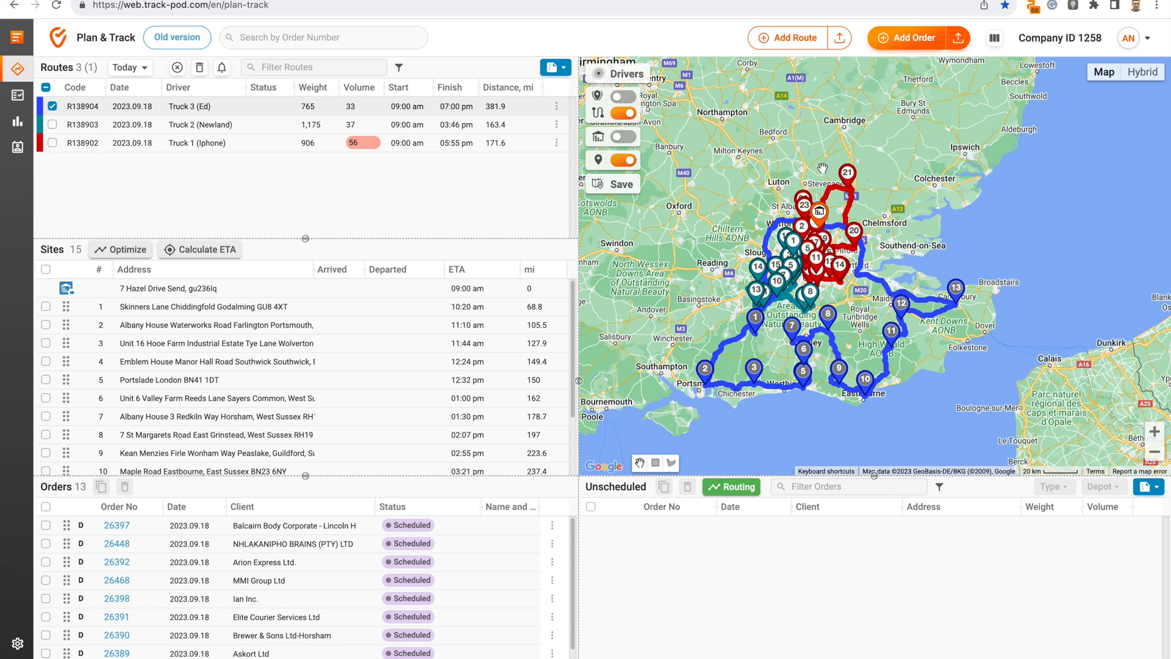
{"action": "mouse_move", "coordinate": [819, 167]}
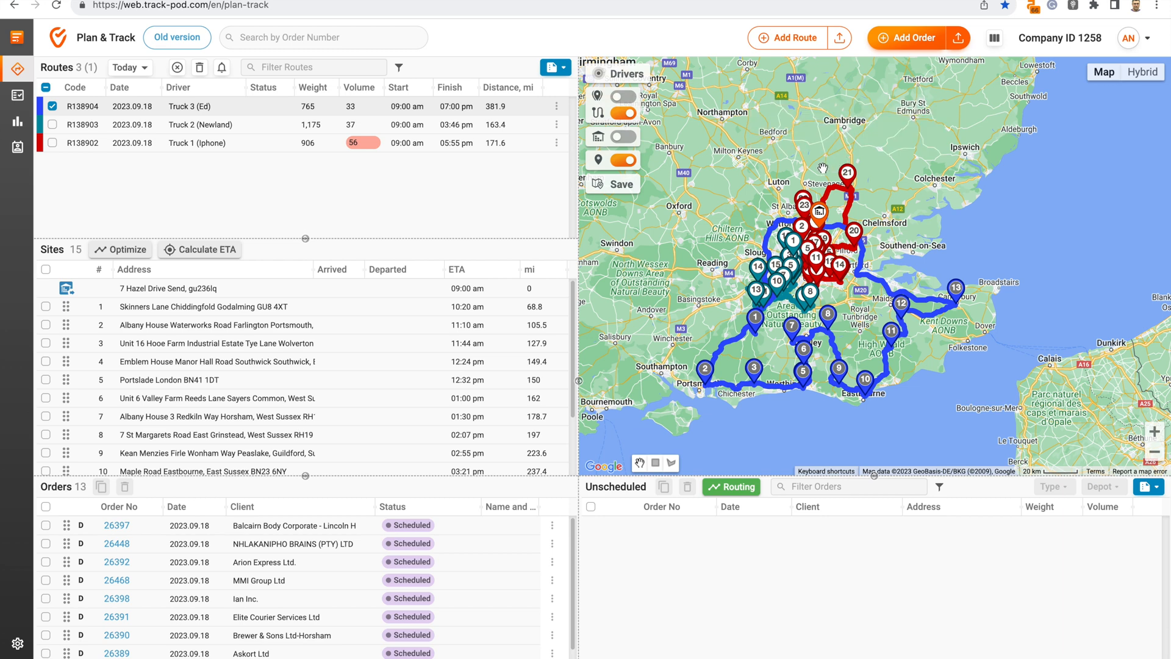